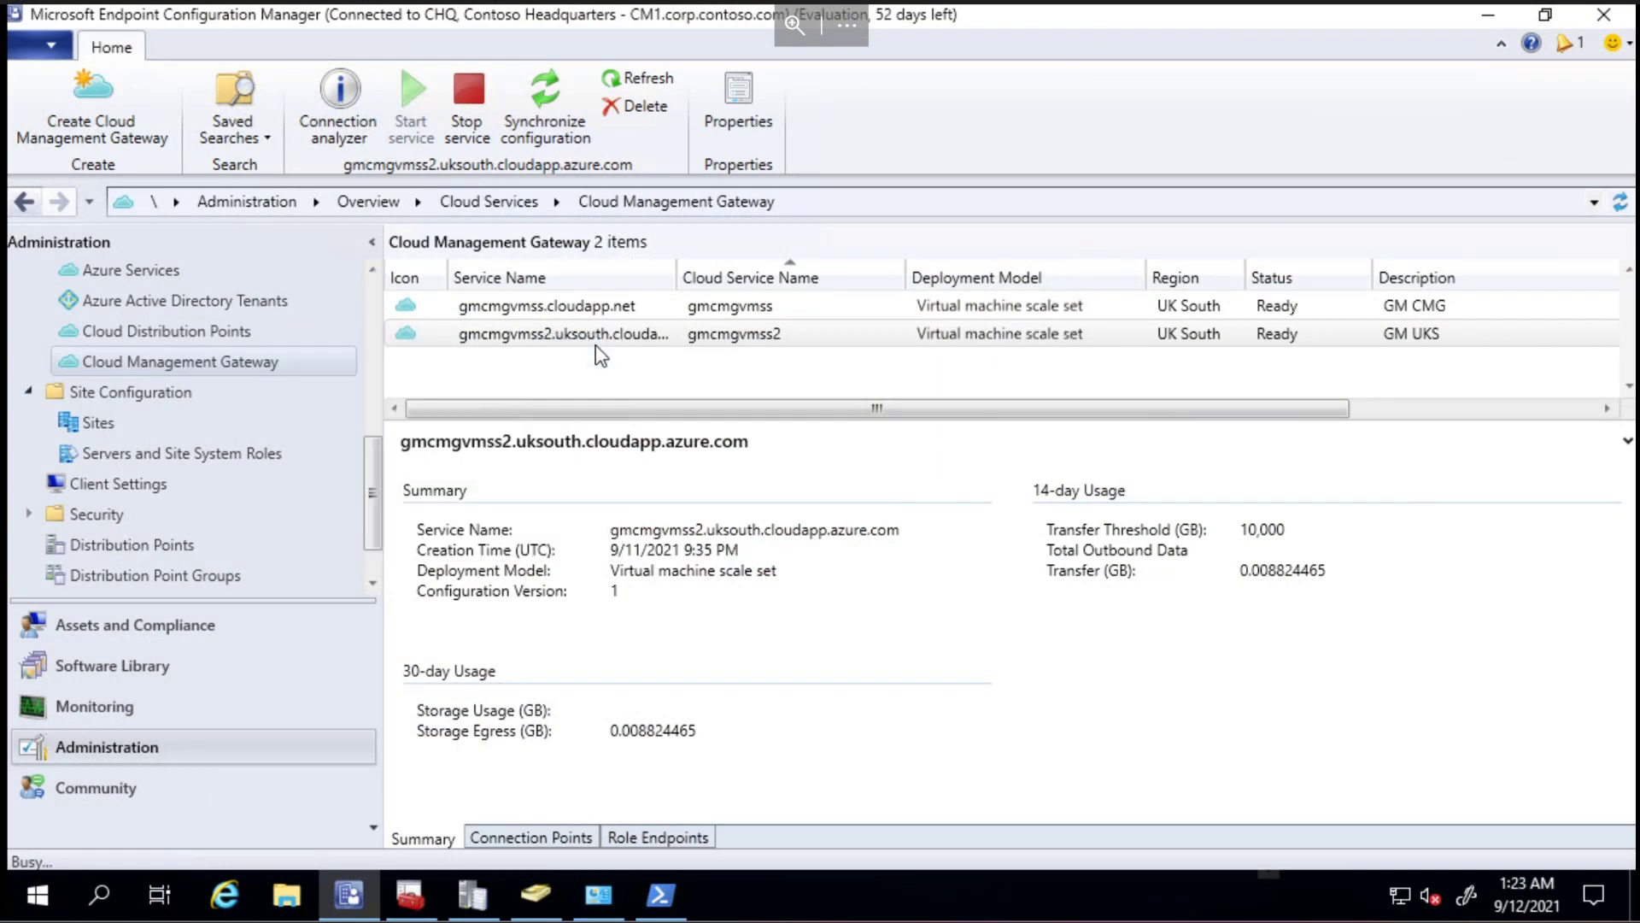
Open the gmcmgvmss2 connection analyzer and sign in as the Get Modern Azure AD user.
click(339, 90)
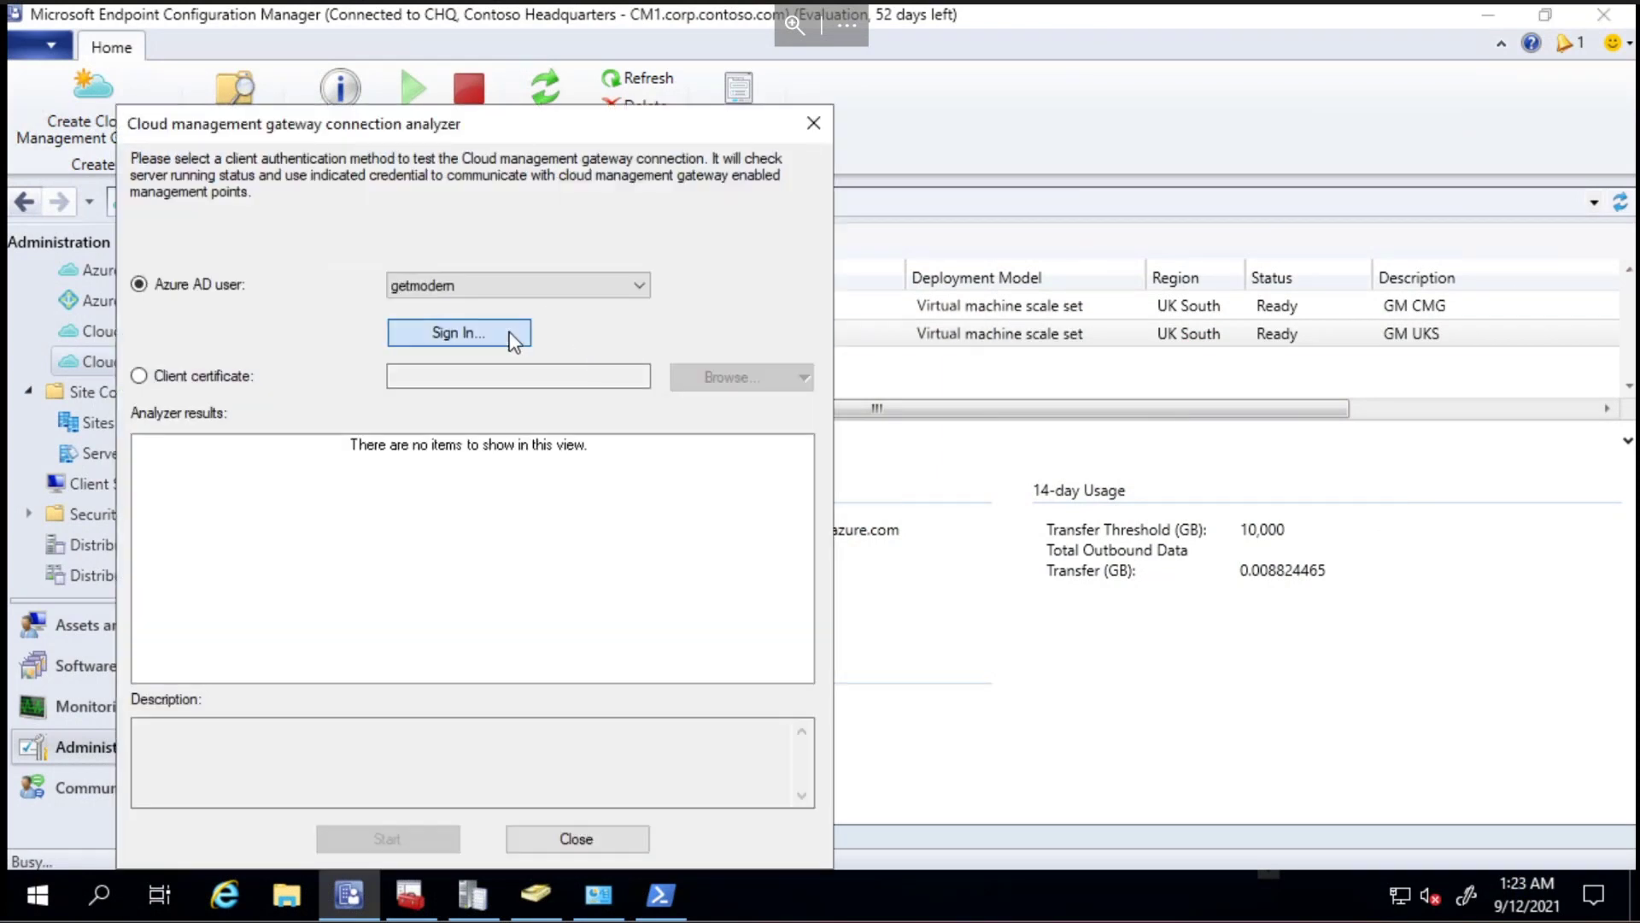
click(459, 333)
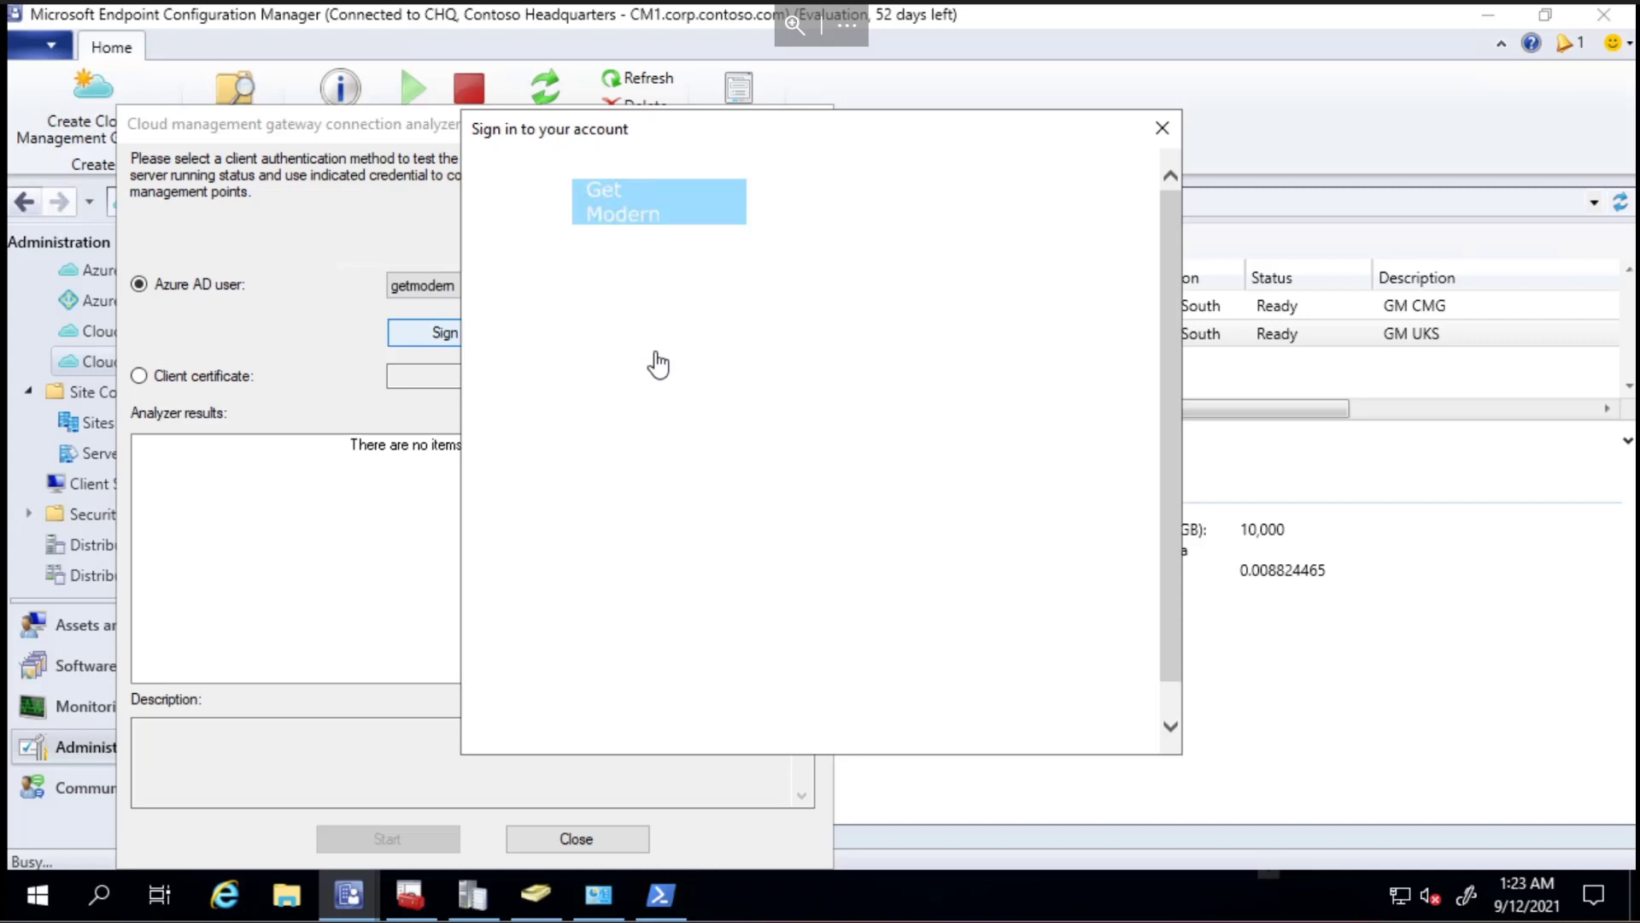
click(1161, 131)
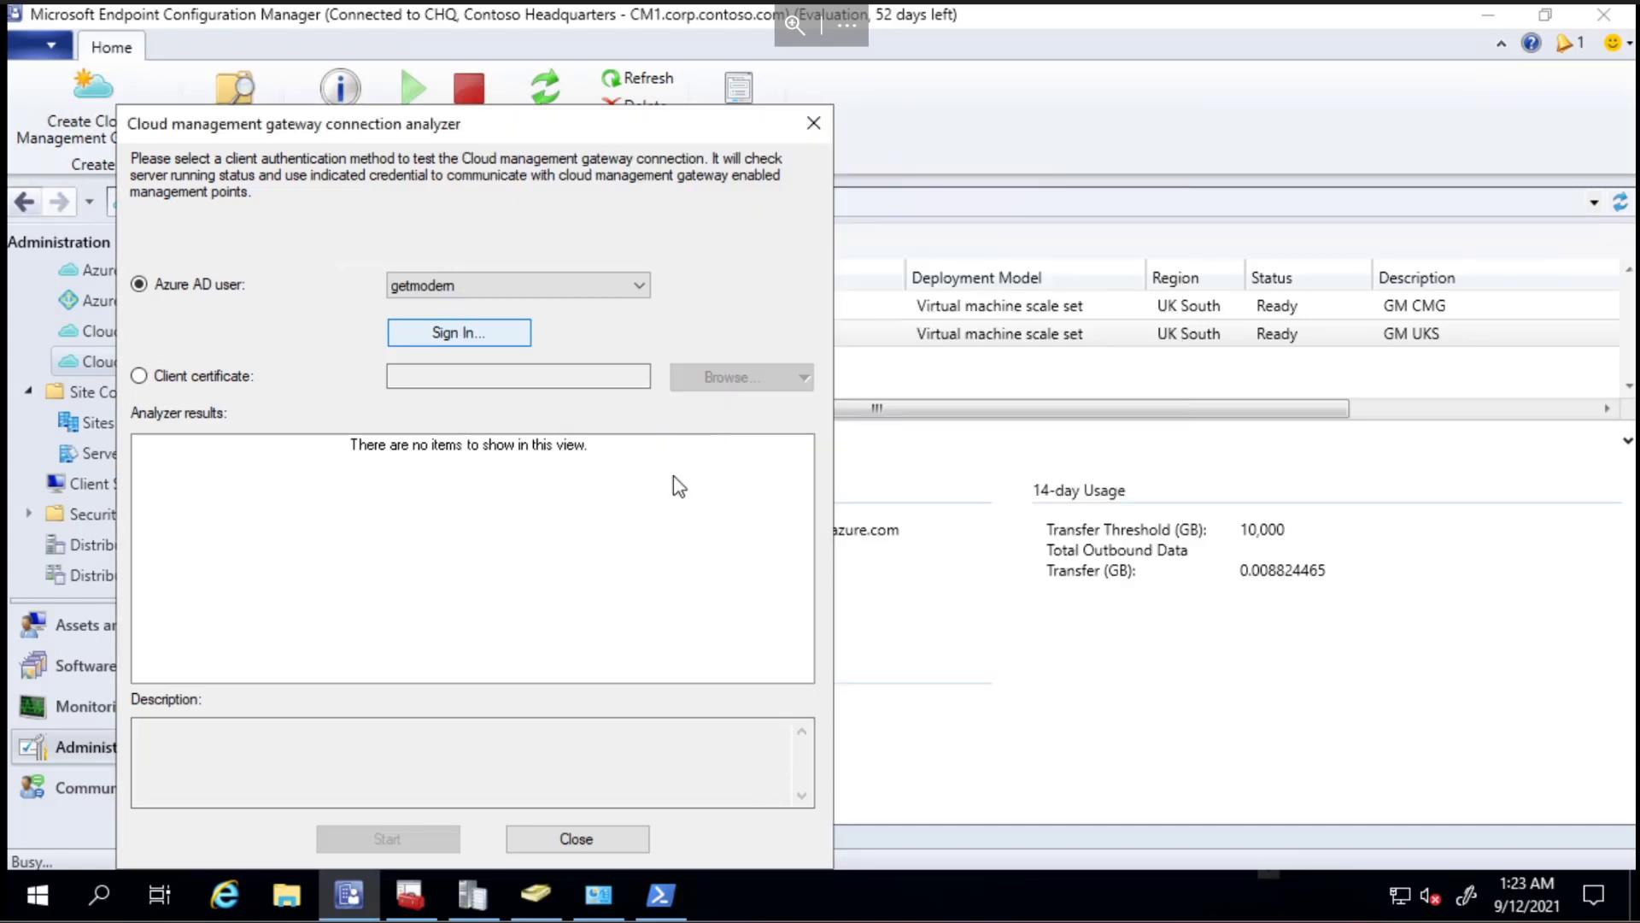
click(457, 332)
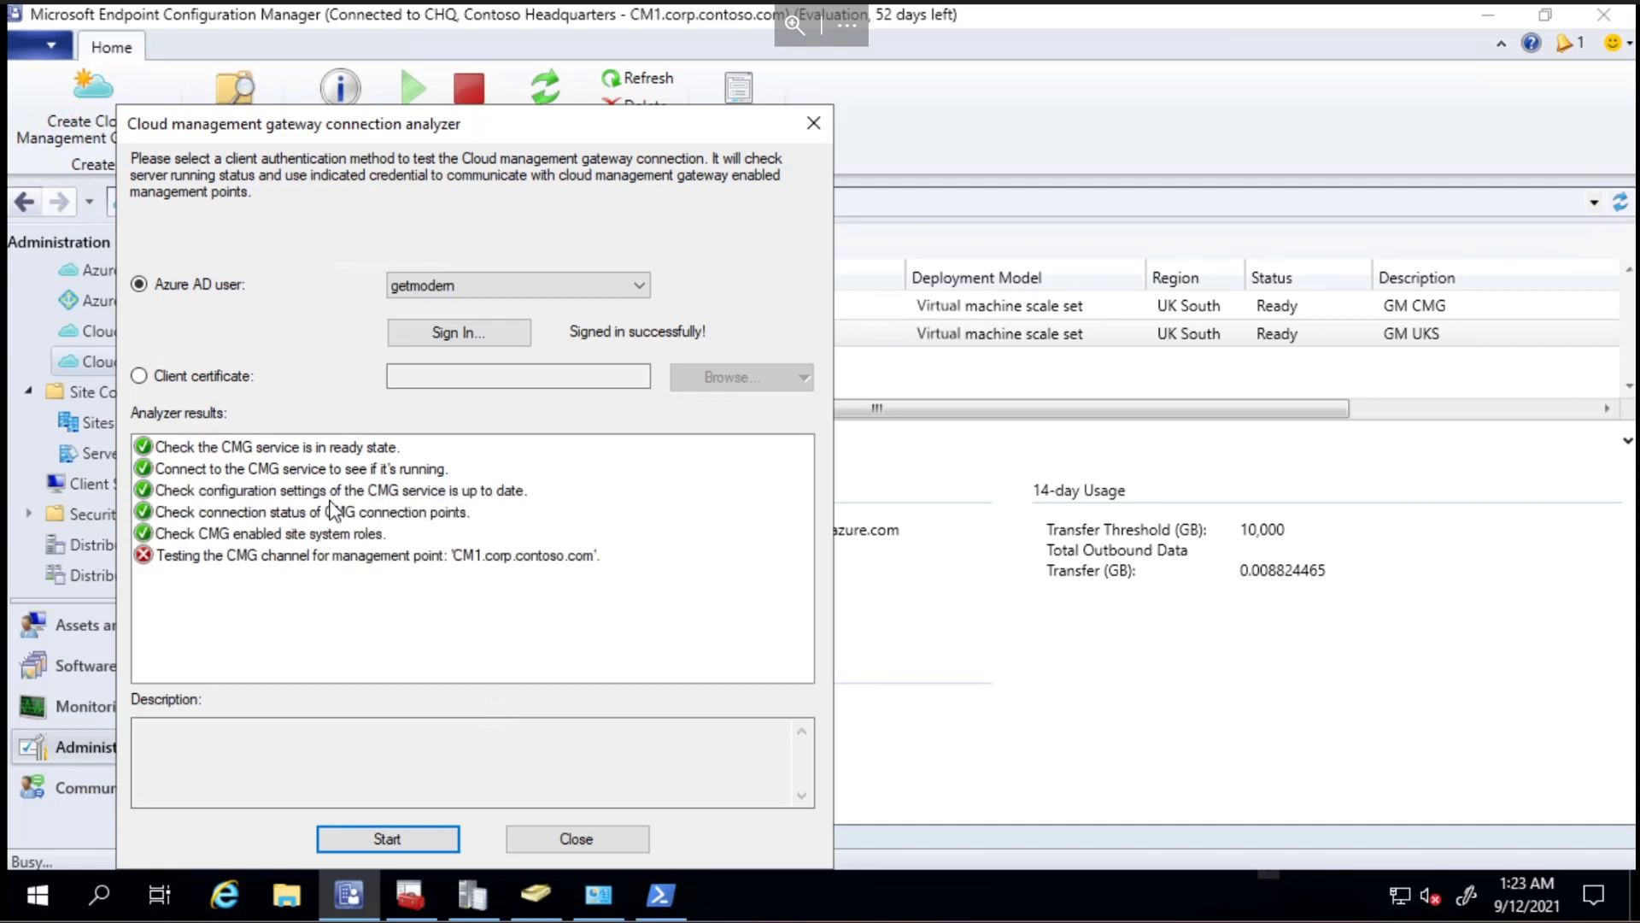
mouse_move(309, 477)
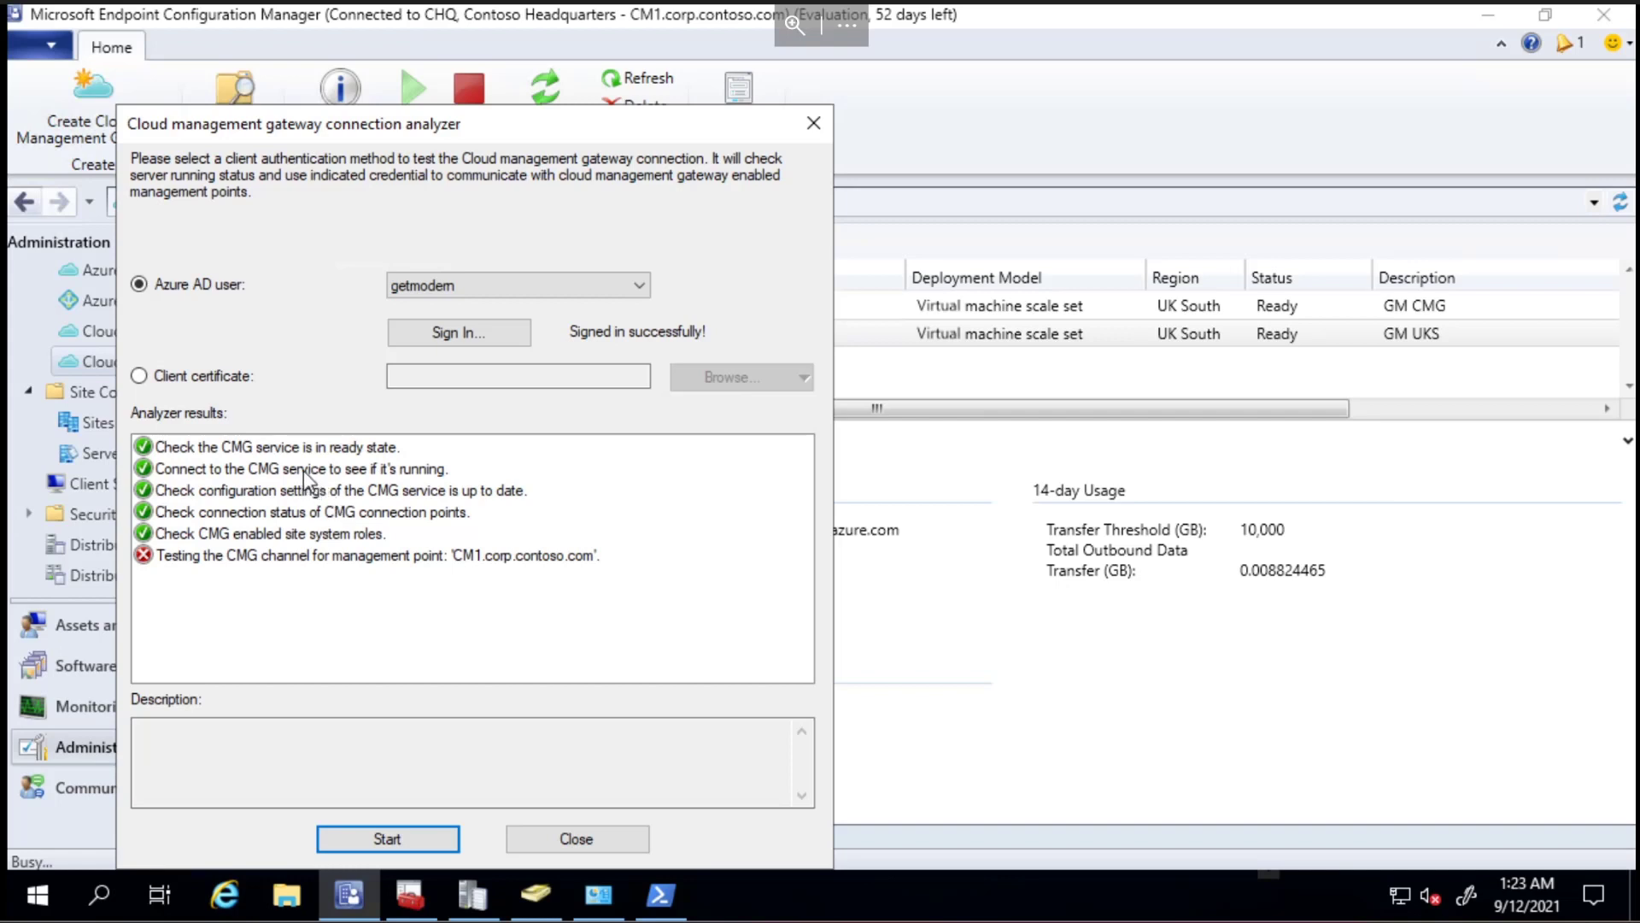
mouse_move(328, 474)
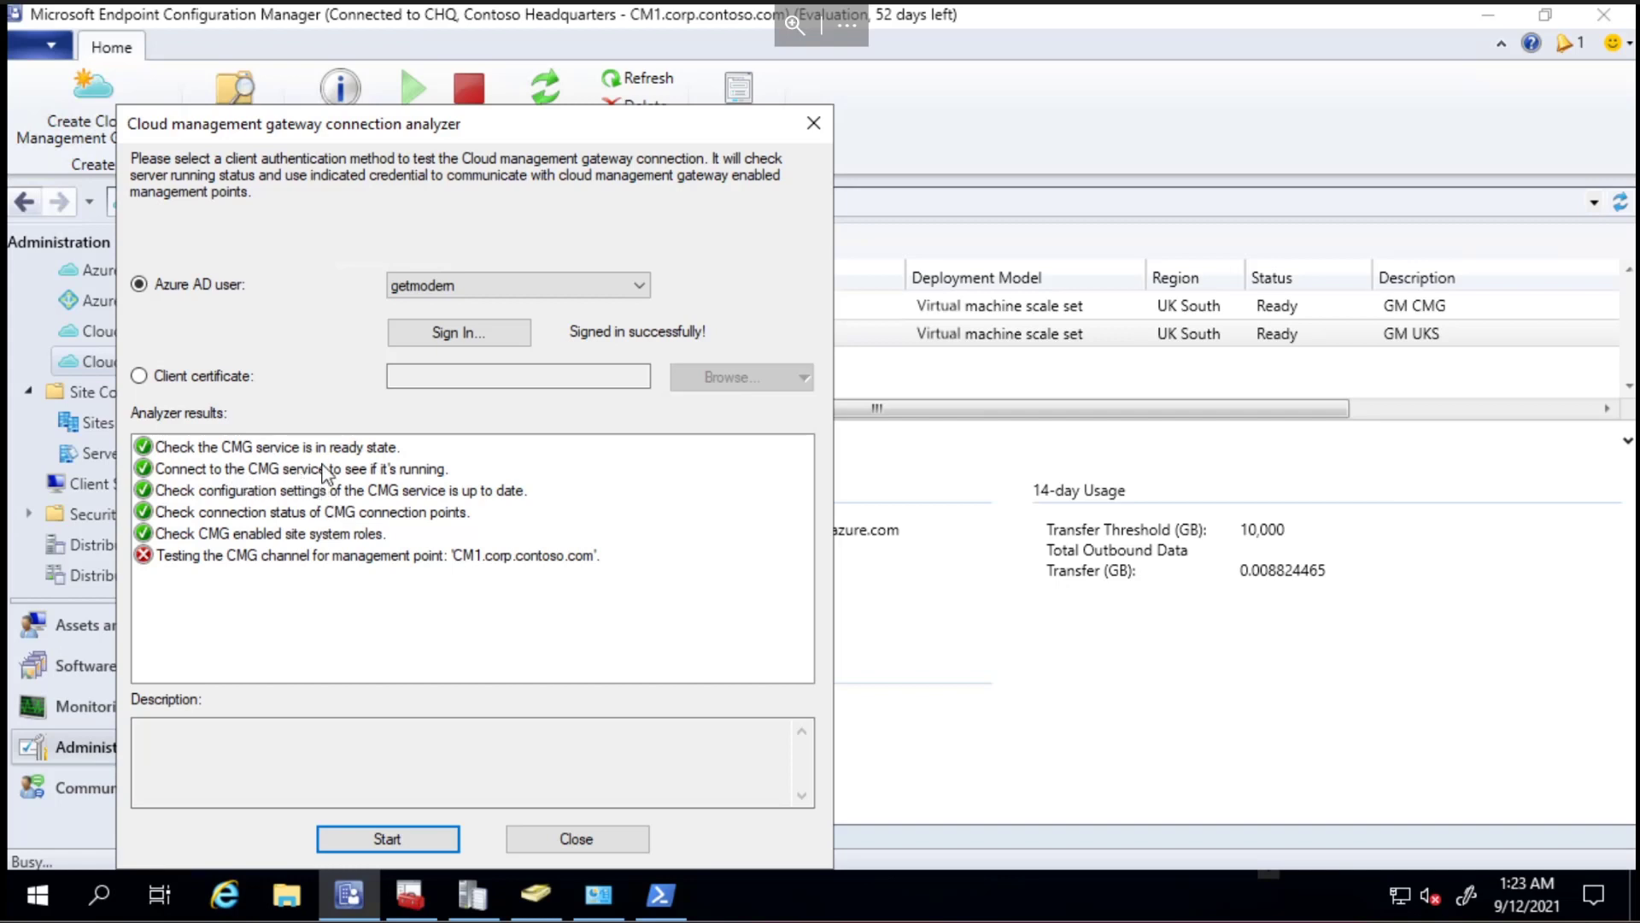
mouse_move(331, 496)
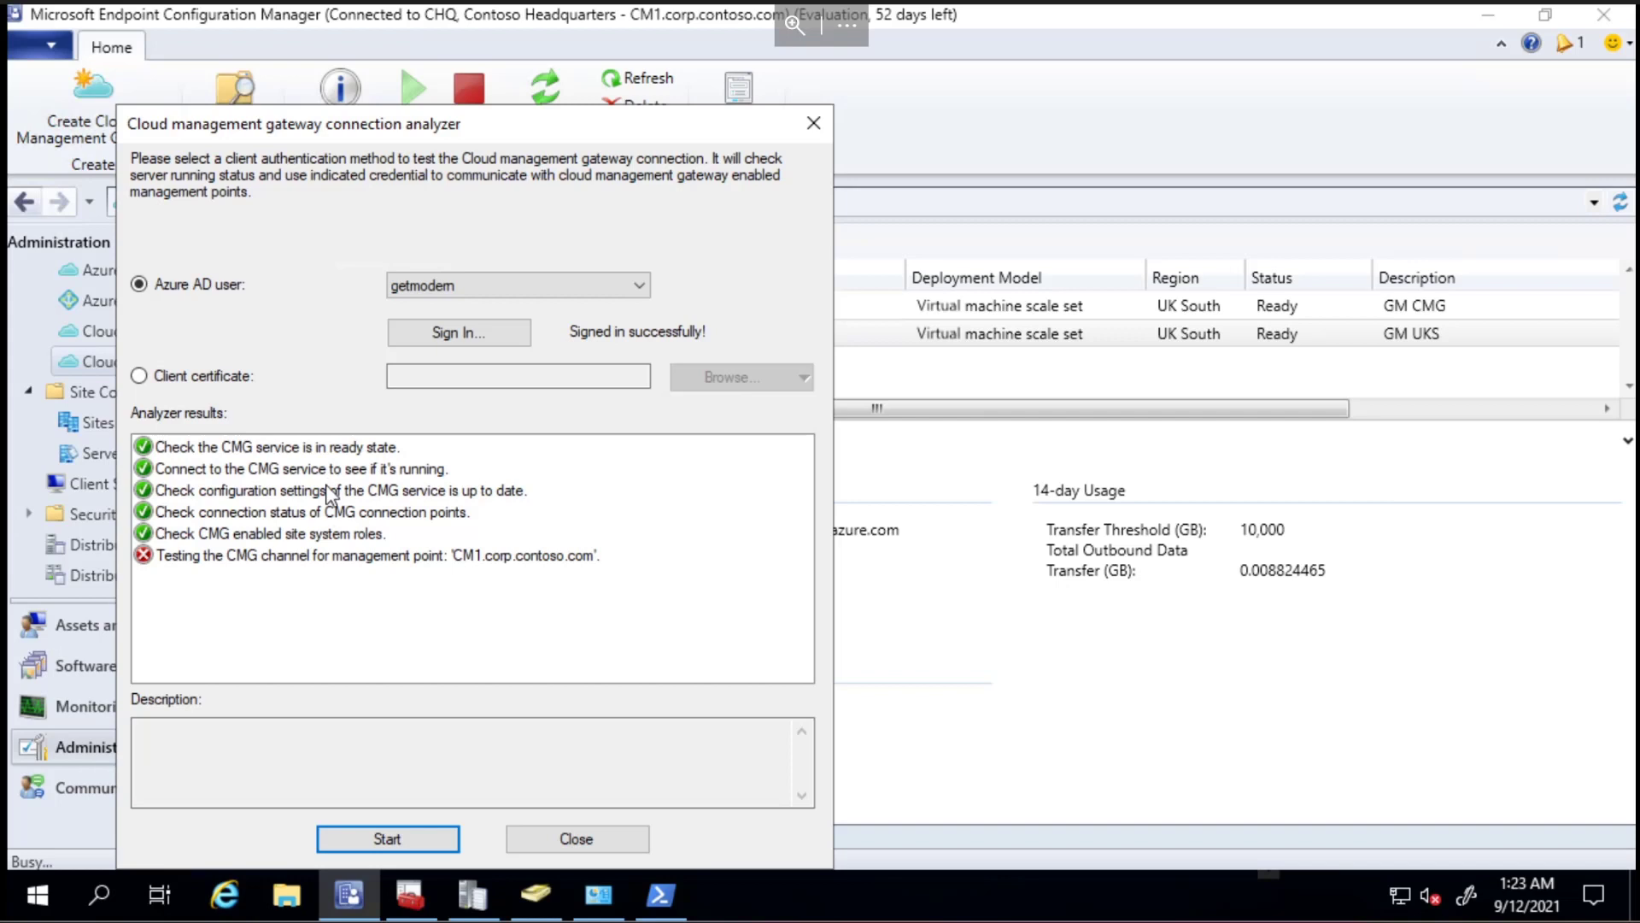
mouse_move(234, 540)
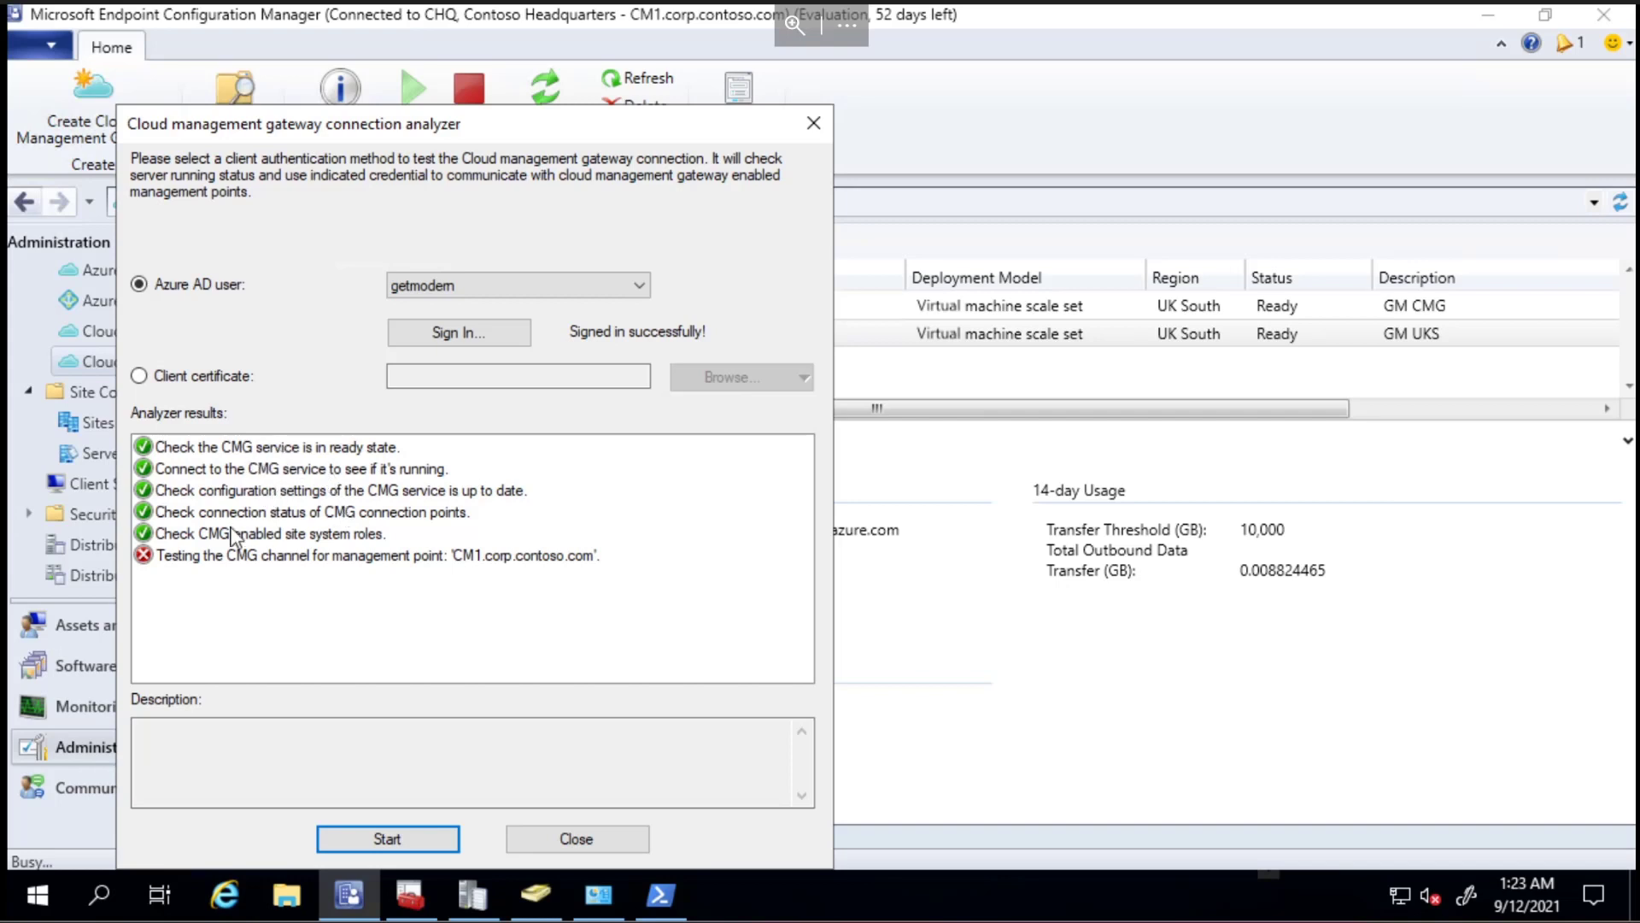
Open the failed 'Testing the CMG channel for management point' result to see its 403 error.
click(376, 555)
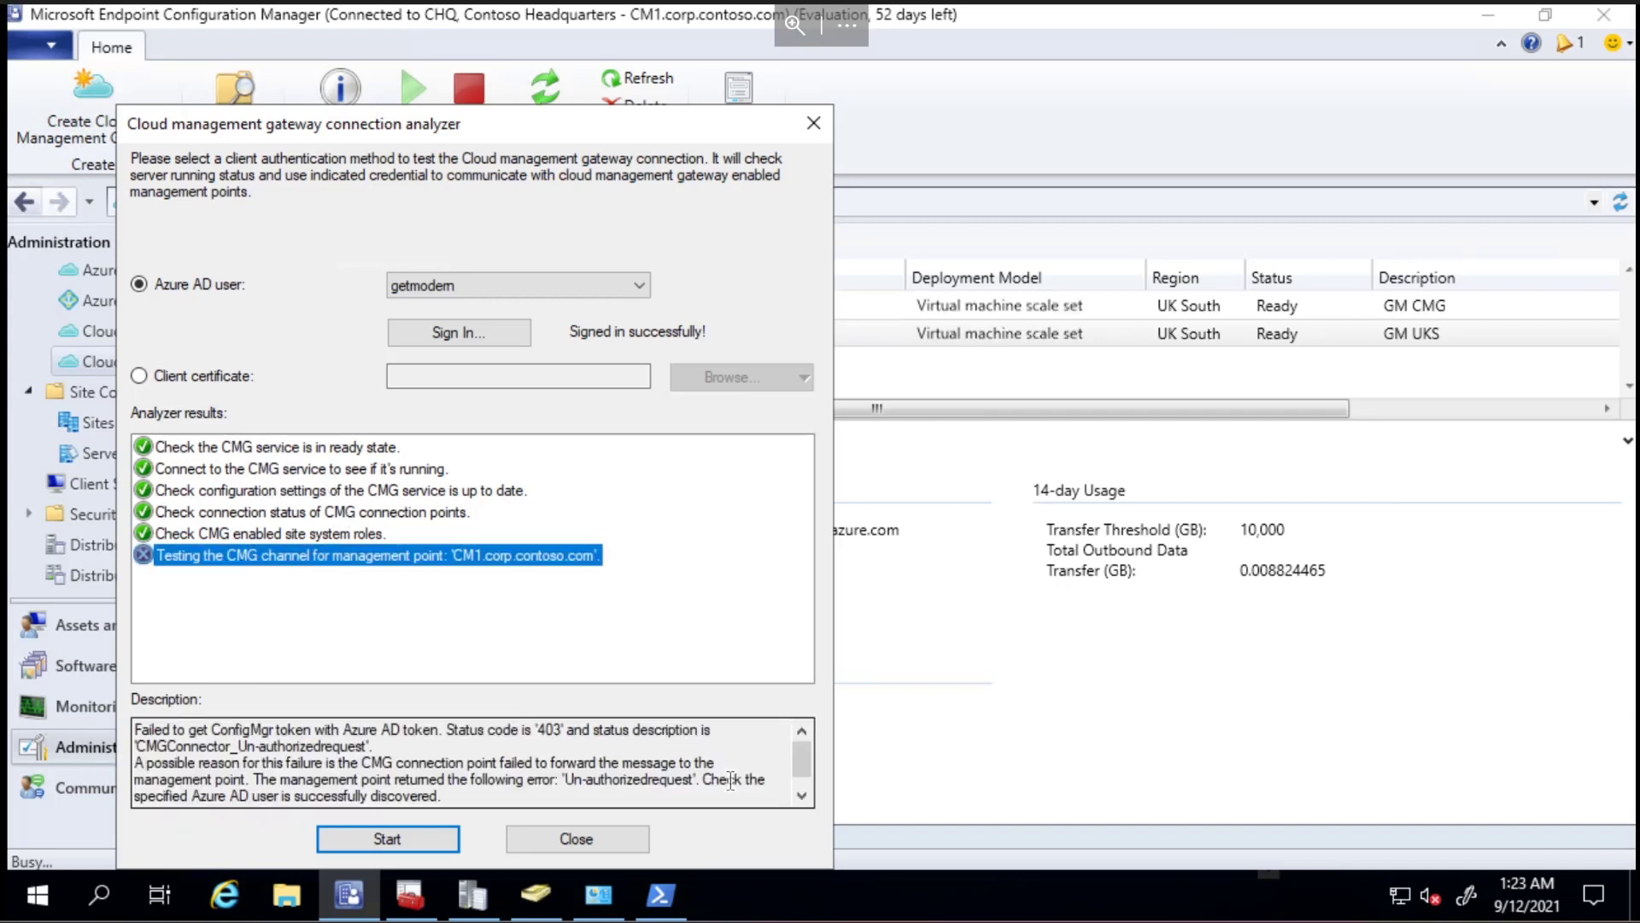